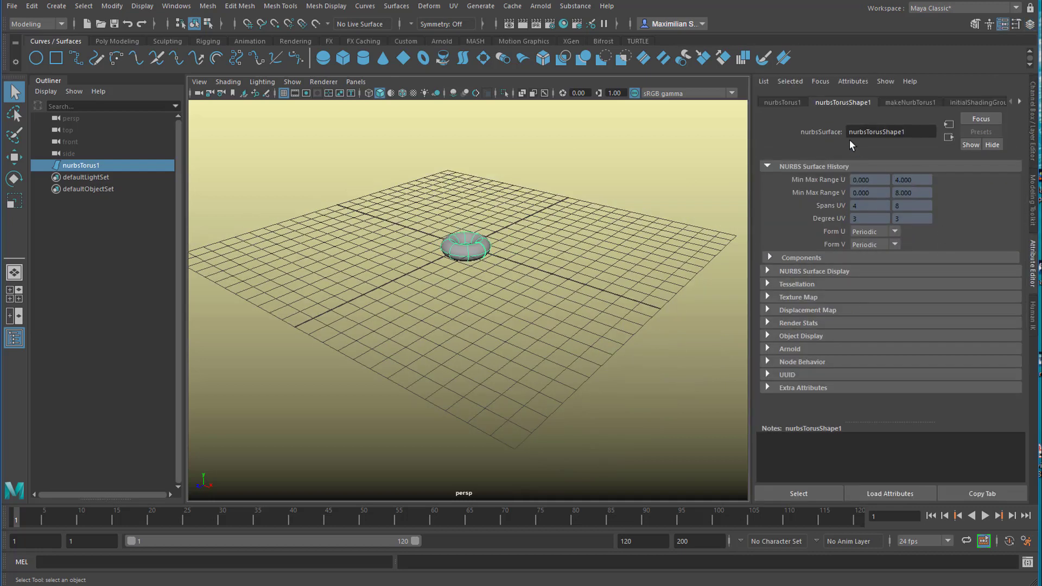
{"action": "mouse_move", "coordinate": [585, 271]}
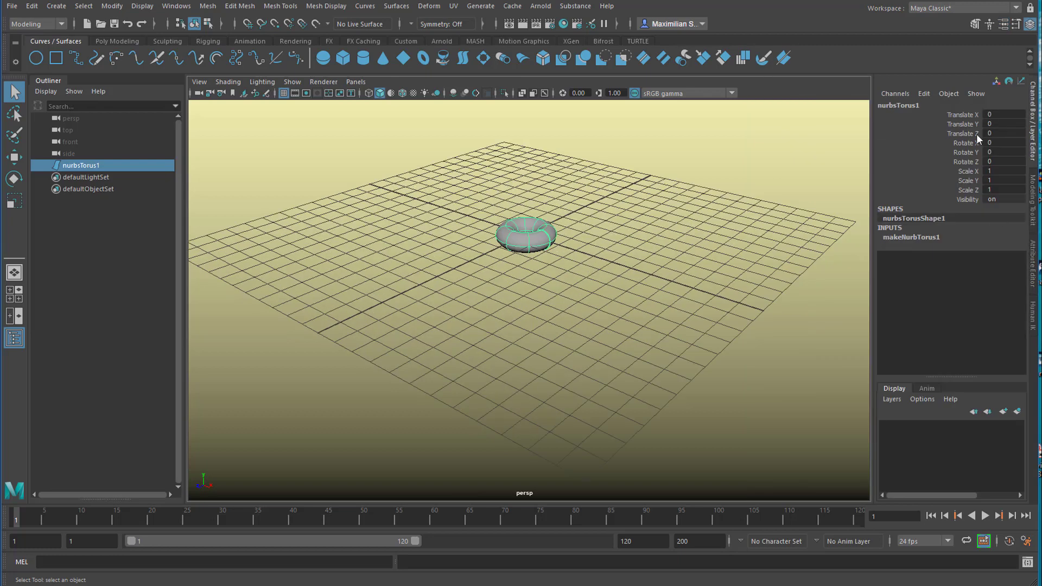
{"action": "mouse_move", "coordinate": [930, 191]}
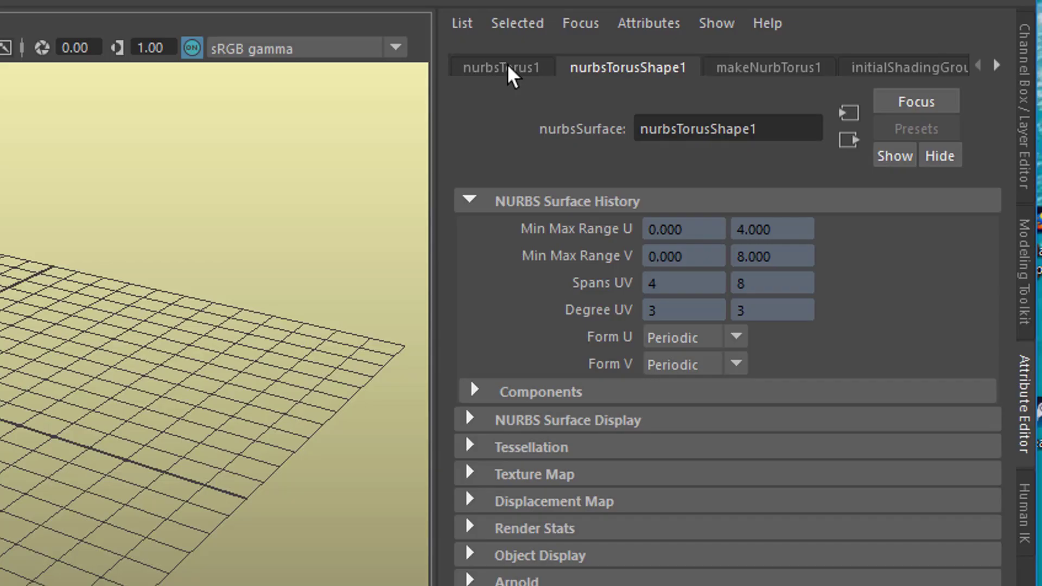
Step: Show the torus's transform attributes and try Translate X at 10 before restoring 0.000
{"action": "left_click", "coordinate": [501, 66]}
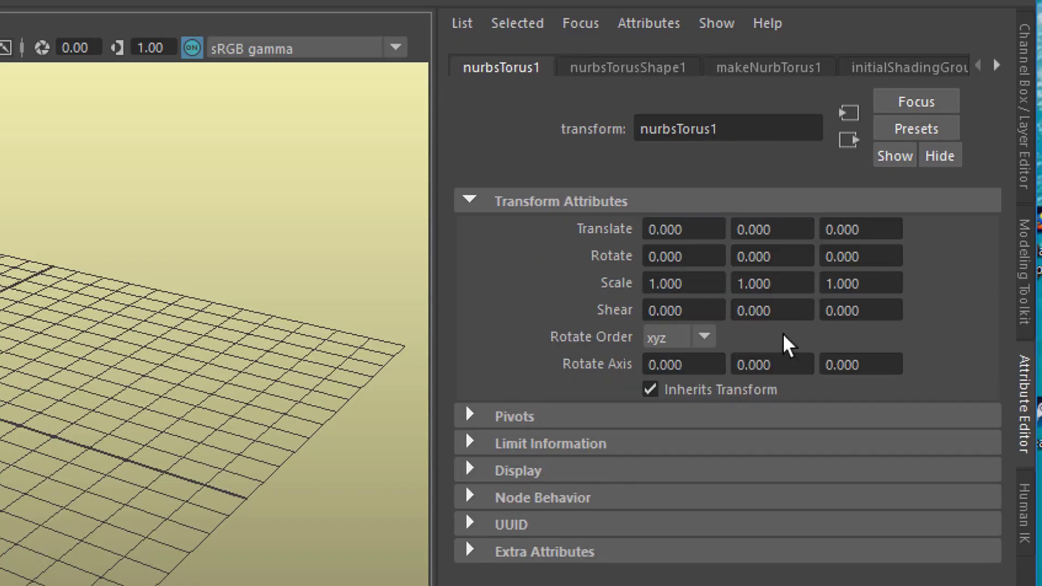
{"action": "left_click", "coordinate": [682, 229]}
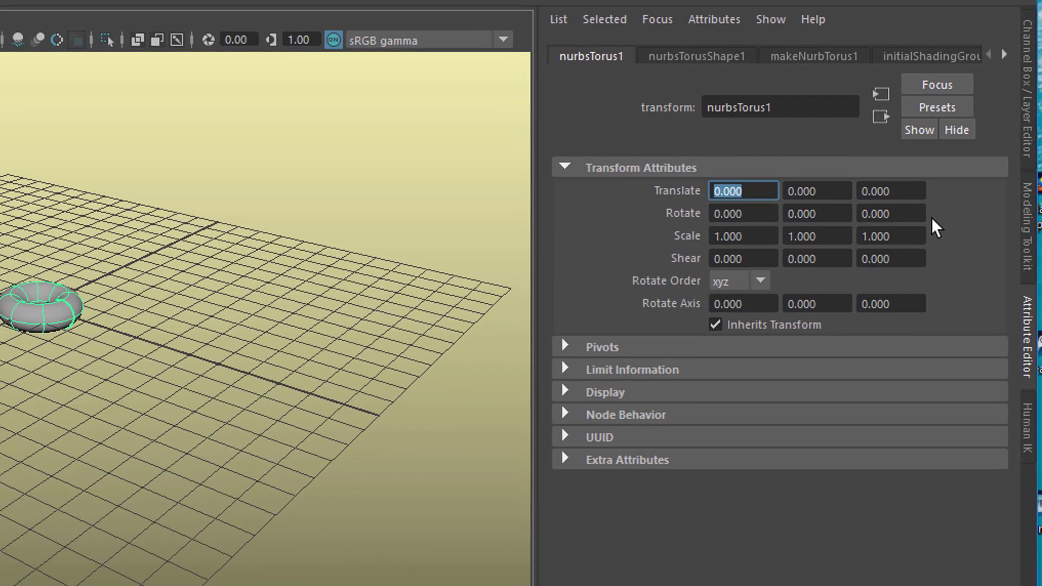
{"action": "type", "text": "10"}
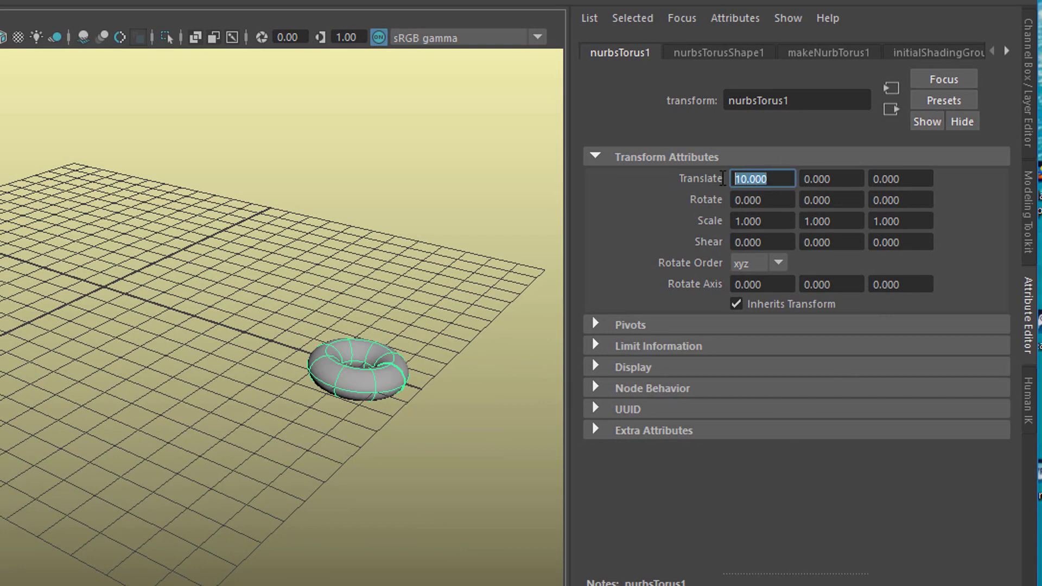
{"action": "type", "text": "0.000"}
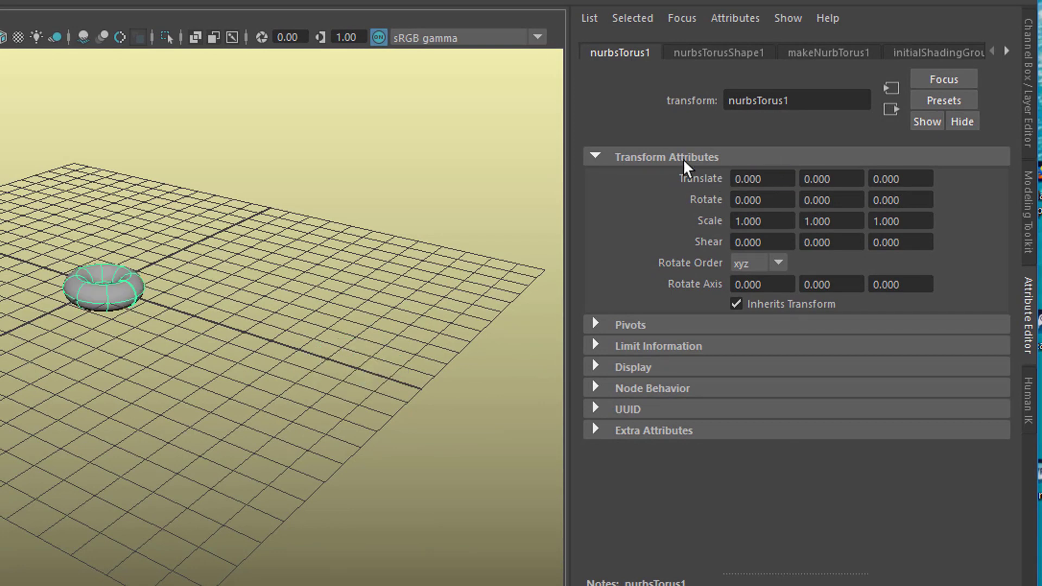
{"action": "mouse_move", "coordinate": [404, 425]}
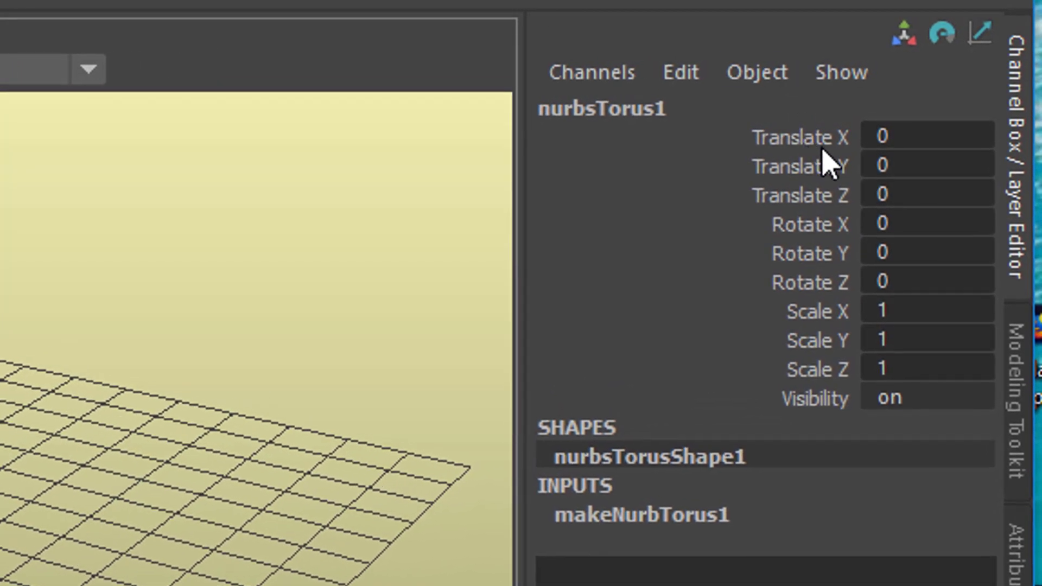
{"action": "mouse_move", "coordinate": [839, 188]}
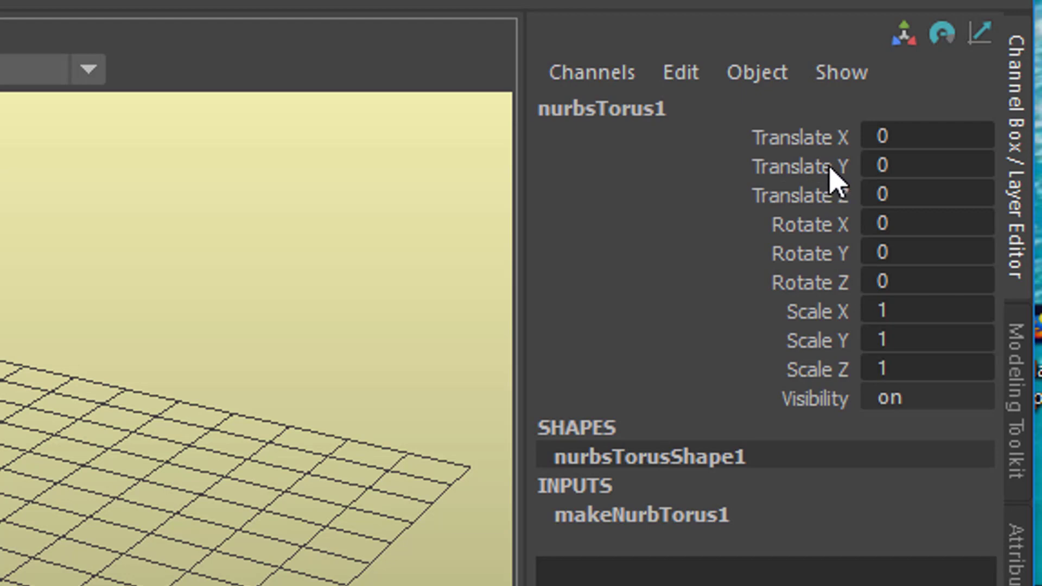
{"action": "mouse_move", "coordinate": [763, 140]}
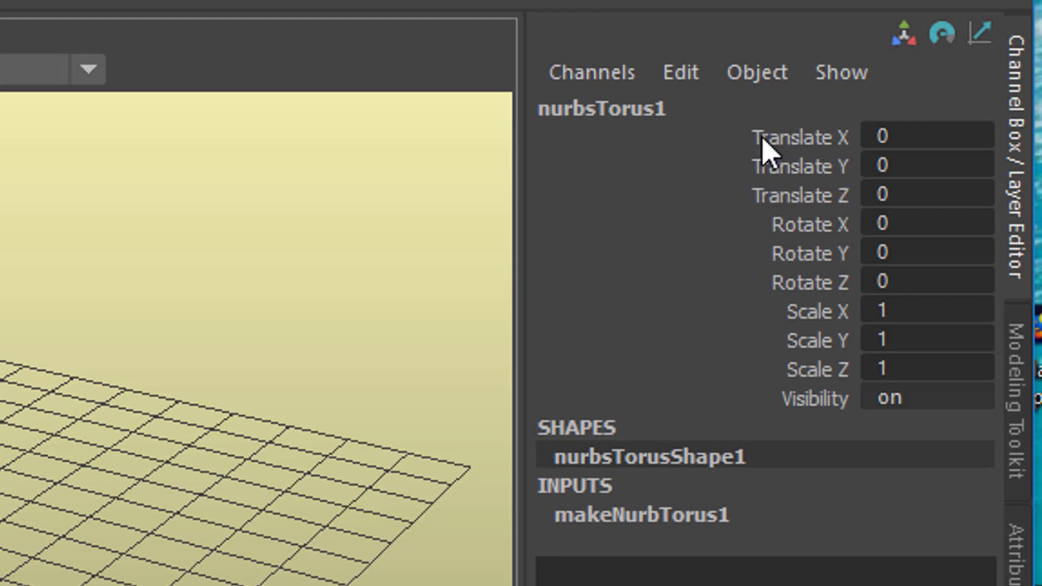
Step: Select all nine translate, rotate and scale channels, from Translate X down to Scale Z
{"action": "left_click", "coordinate": [795, 137]}
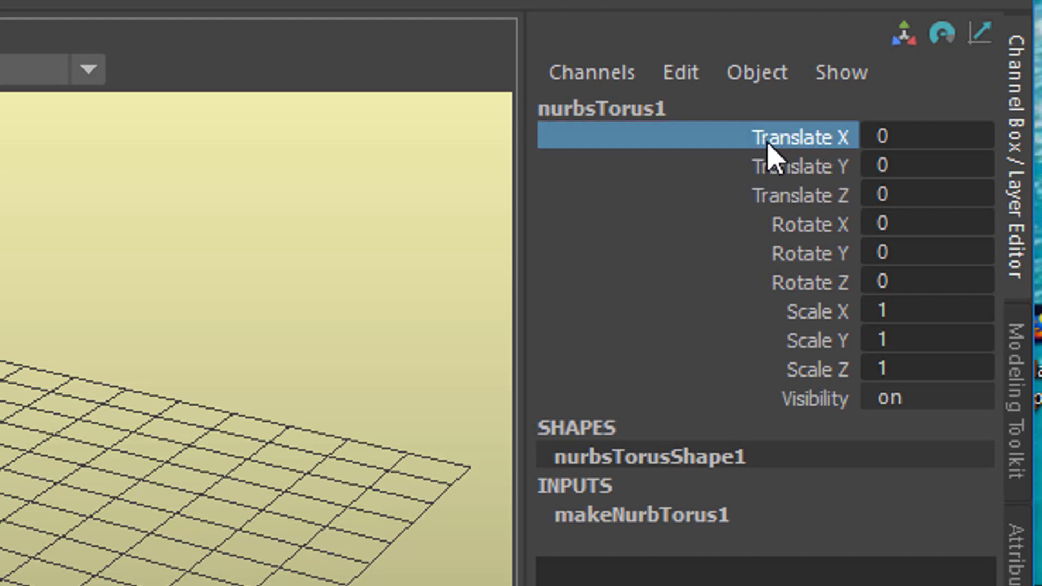
{"action": "left_click_drag", "start_coordinate": [783, 137], "coordinate": [811, 194]}
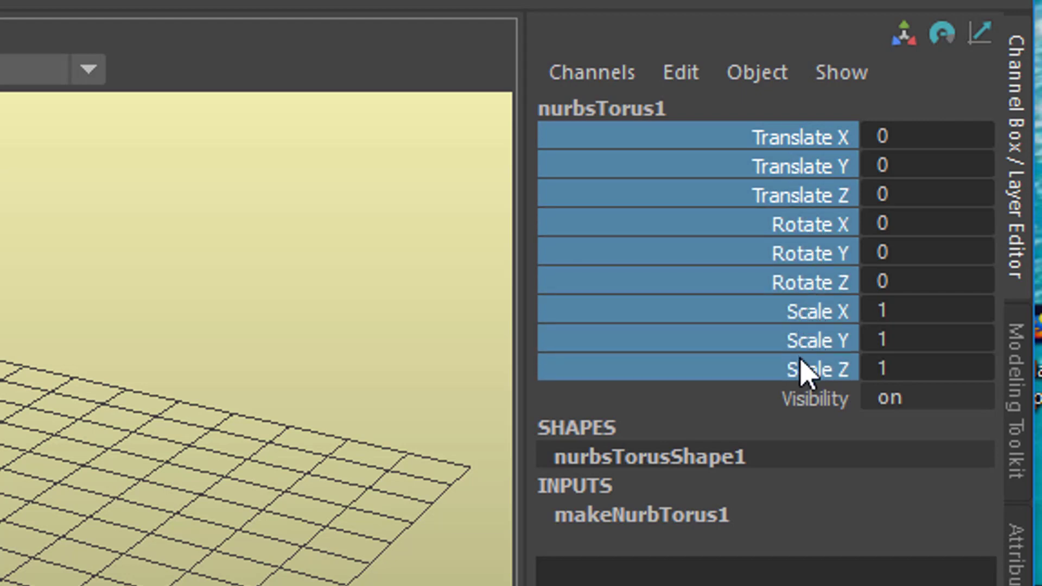
{"action": "mouse_move", "coordinate": [929, 435]}
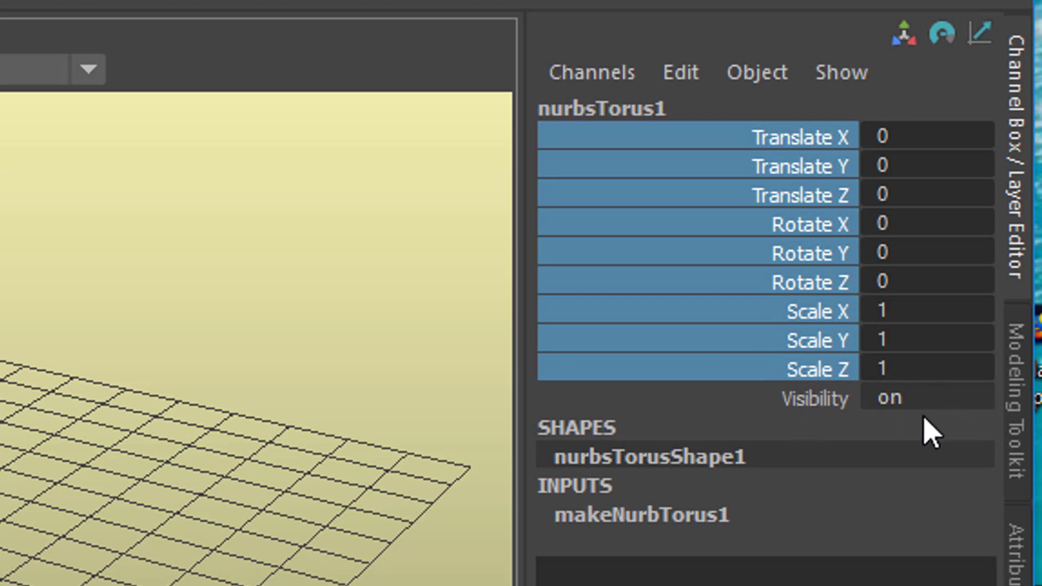
{"action": "mouse_move", "coordinate": [824, 266]}
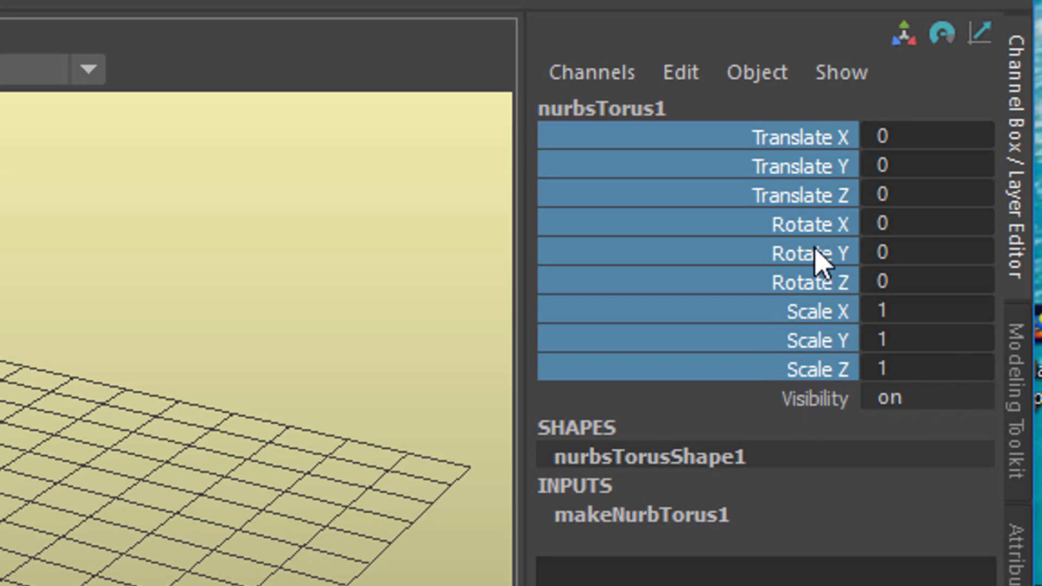
{"action": "mouse_move", "coordinate": [788, 169]}
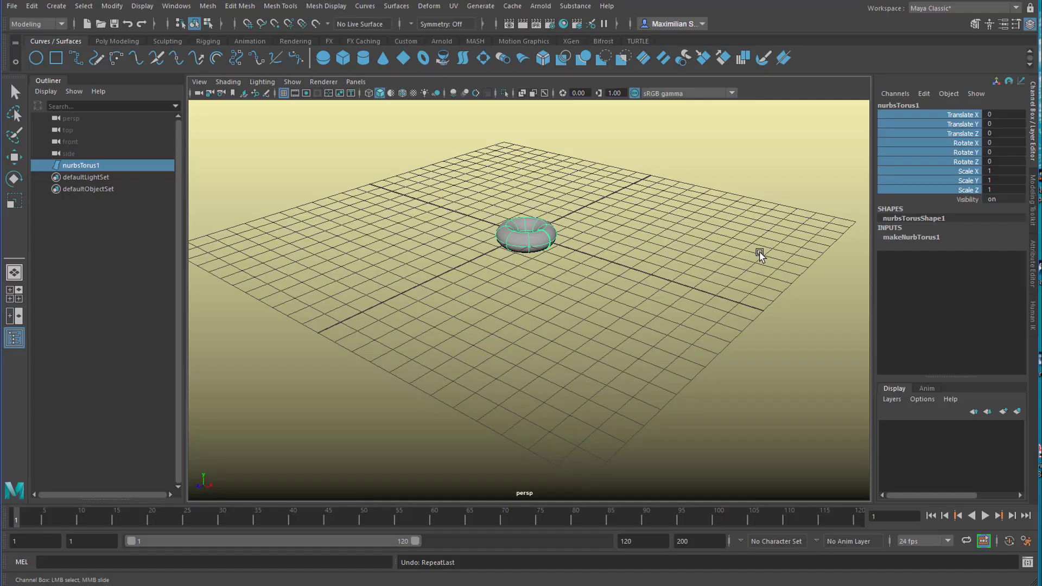
{"action": "key", "text": "4"}
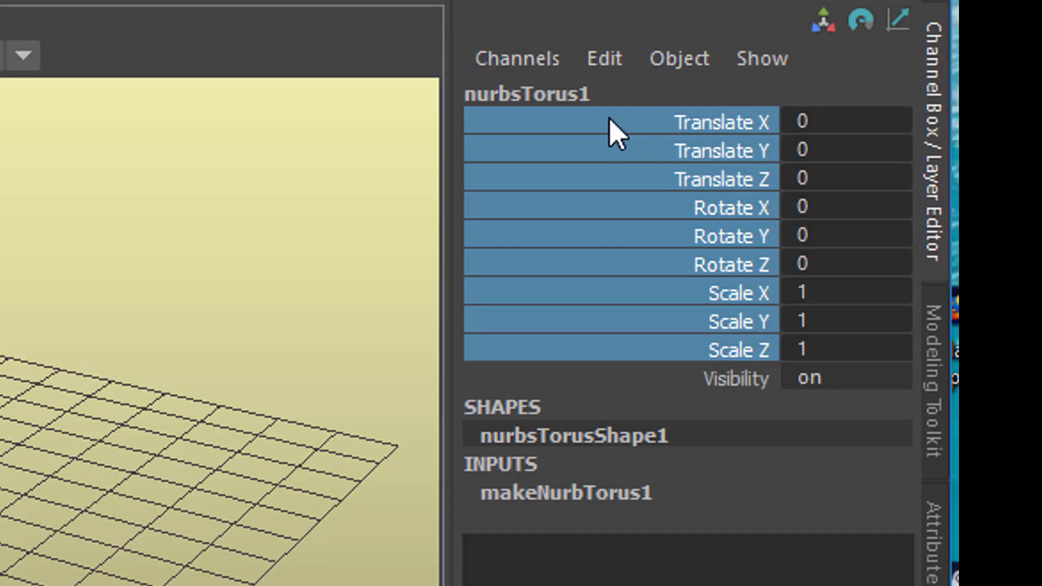
Step: Enter 12 into the shared value field so all nine selected channels update together
{"action": "left_click", "coordinate": [727, 149]}
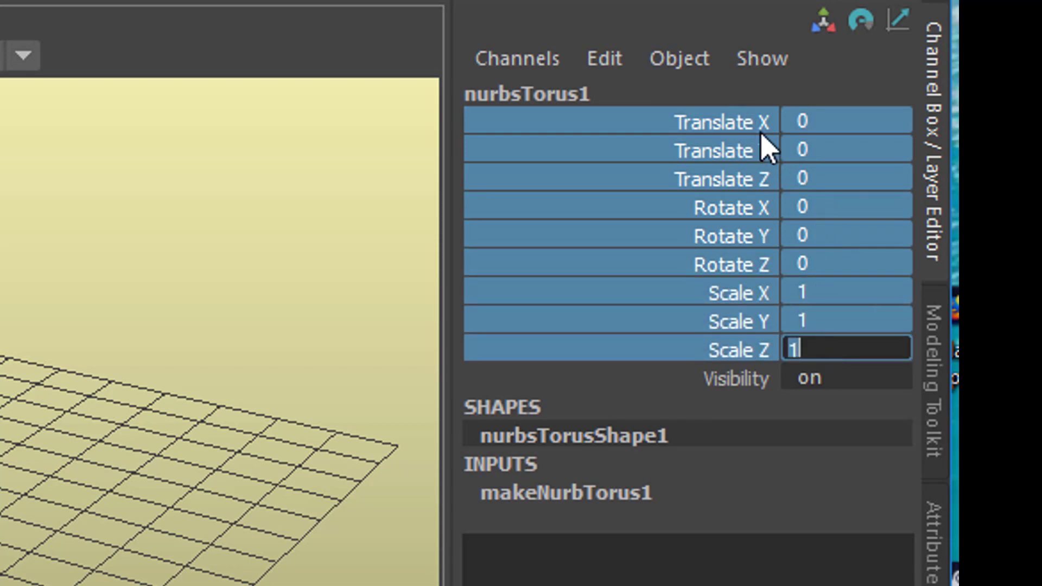
{"action": "mouse_move", "coordinate": [773, 407]}
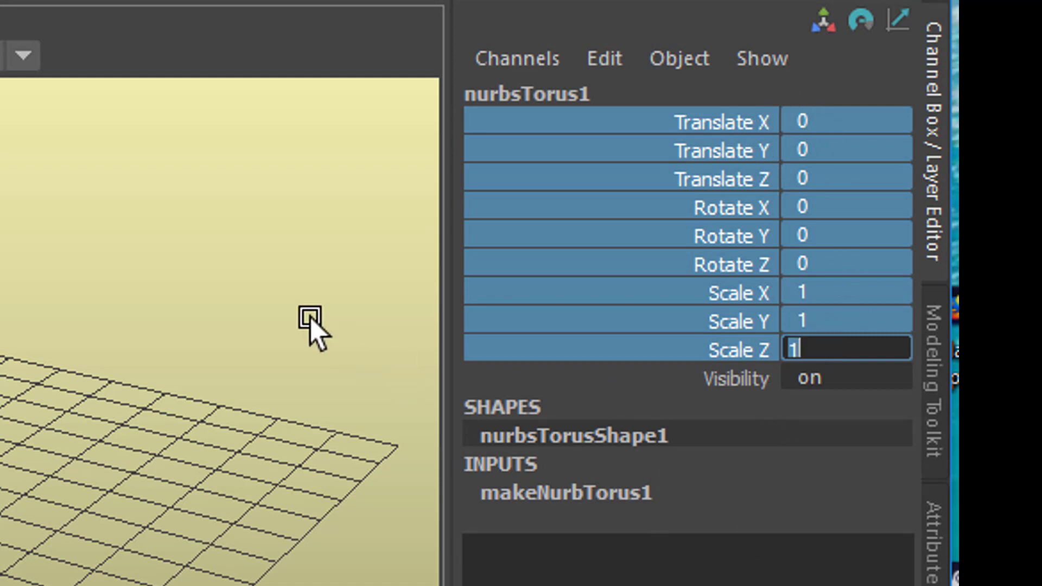
{"action": "type", "text": "2"}
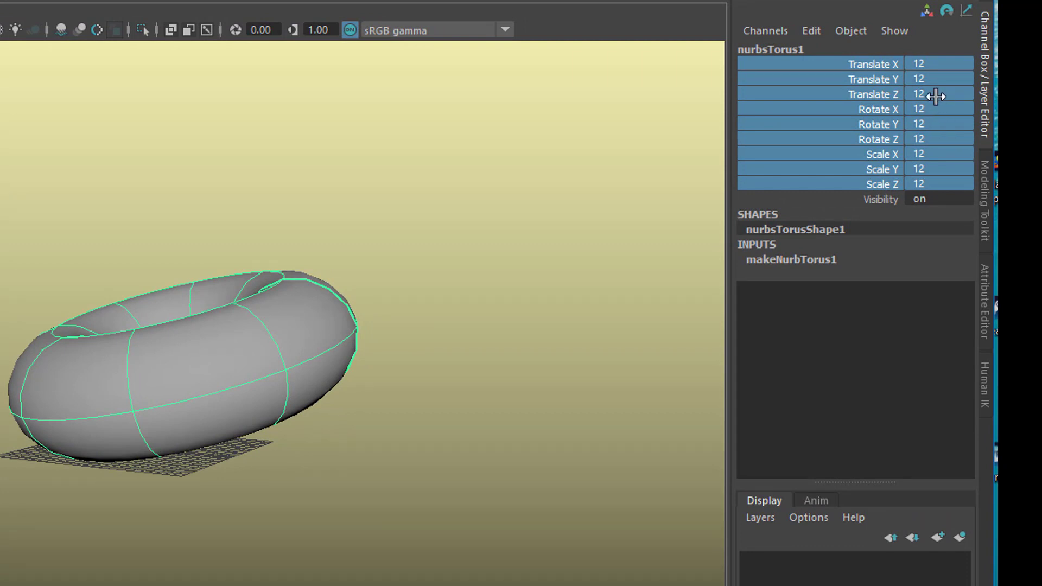
{"action": "mouse_move", "coordinate": [937, 79]}
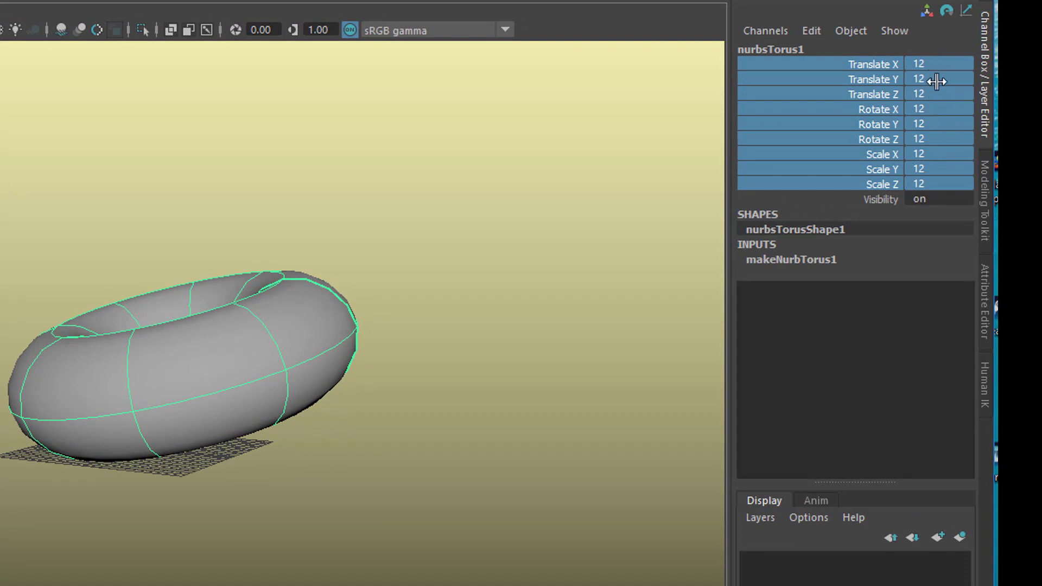
{"action": "mouse_move", "coordinate": [936, 64]}
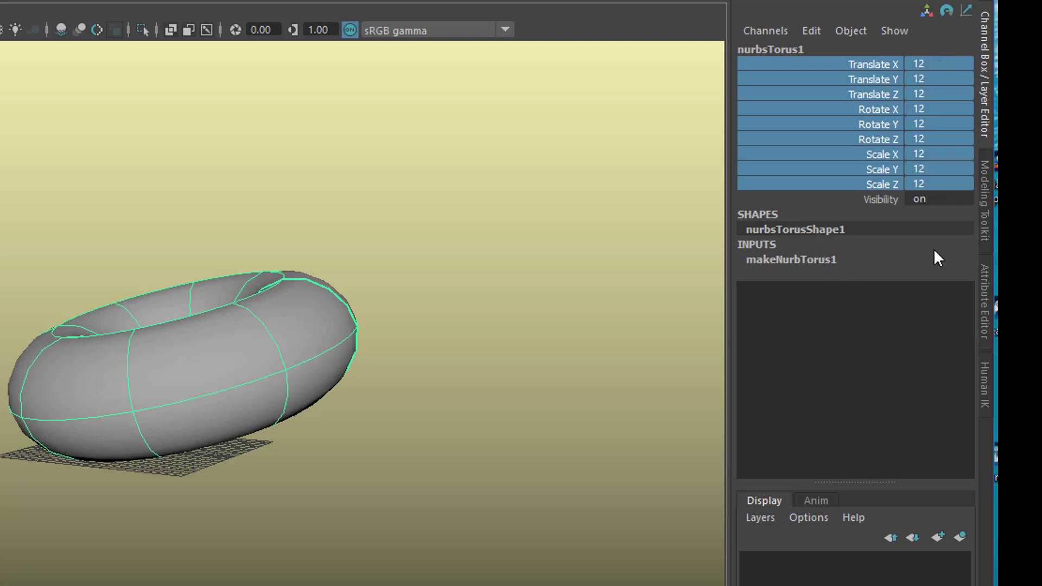
{"action": "mouse_move", "coordinate": [934, 168]}
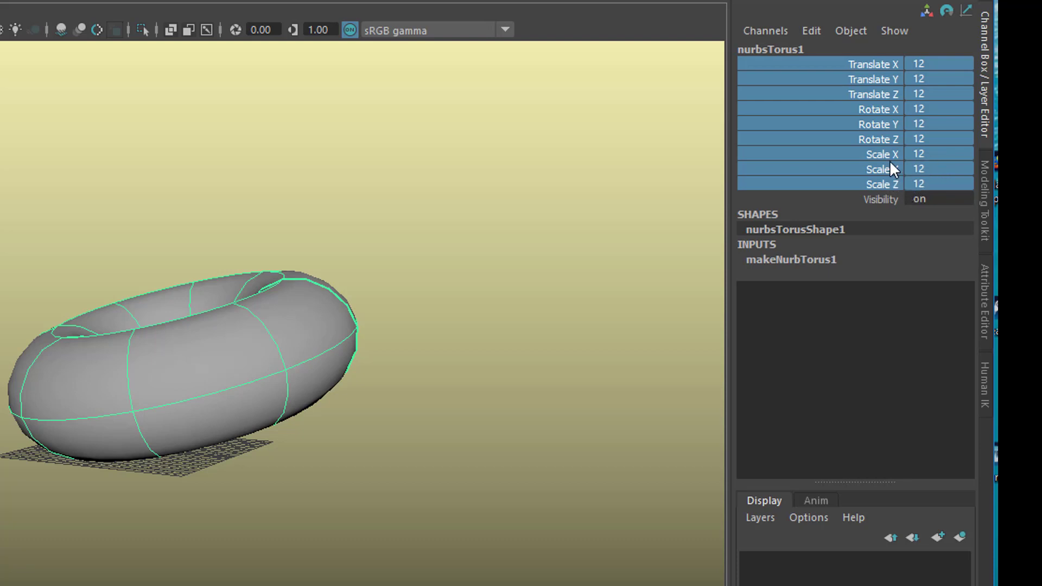
Step: Select Scale X, Y and Z and set all three to 2
{"action": "left_click", "coordinate": [877, 161]}
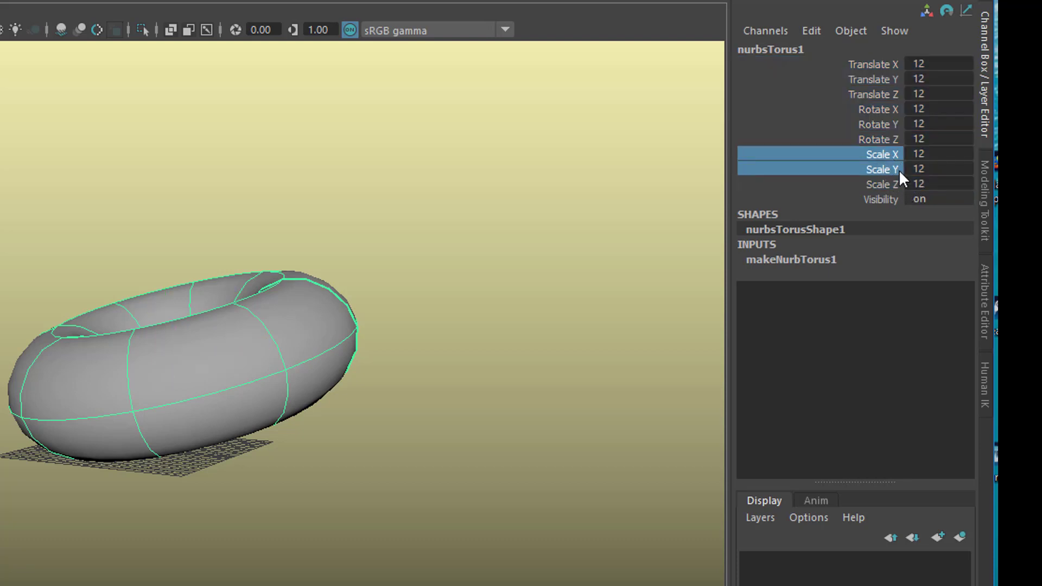
{"action": "left_click", "coordinate": [881, 185]}
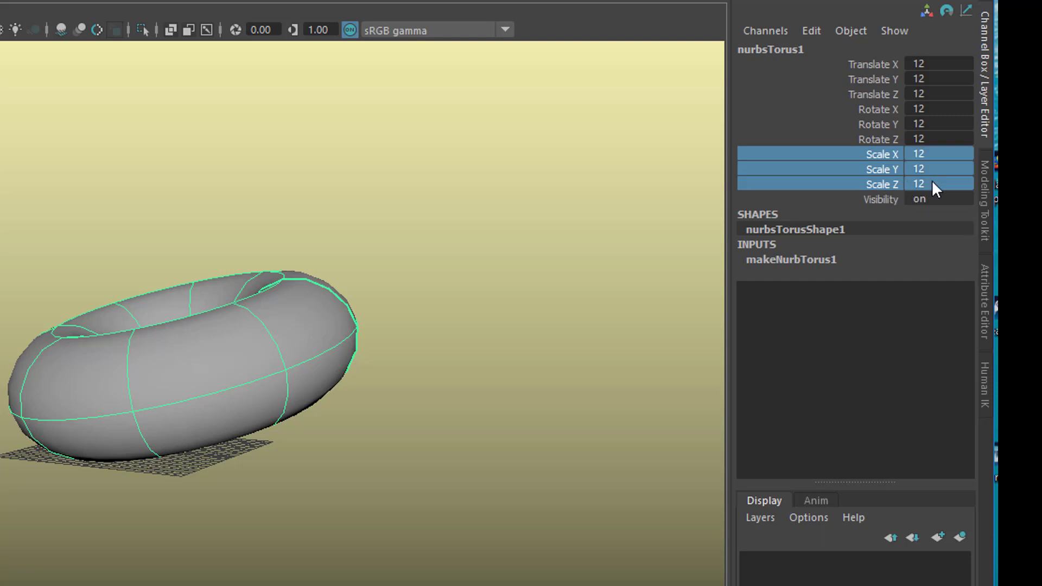
{"action": "double_click", "coordinate": [937, 184]}
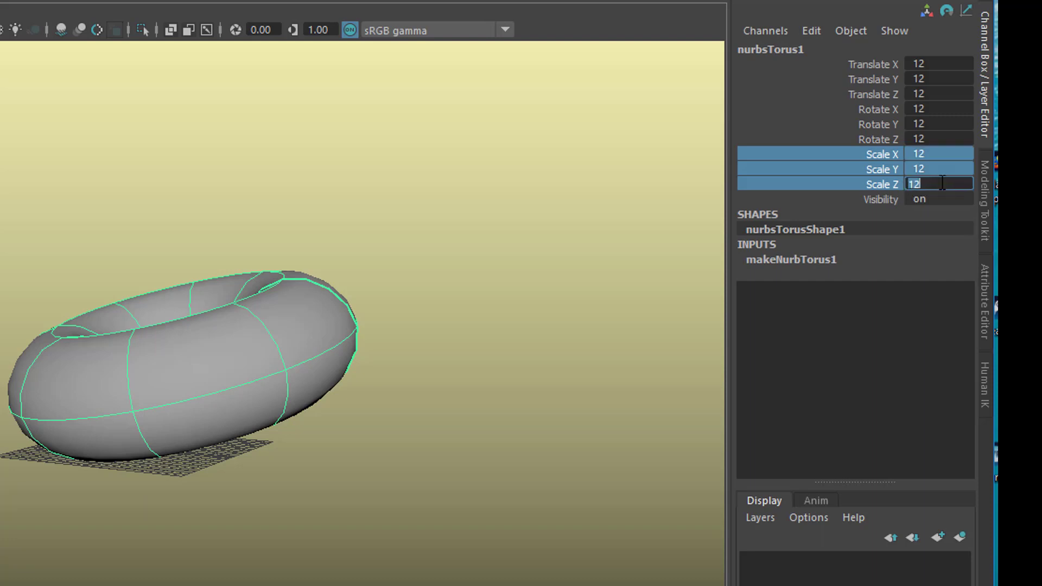
{"action": "type", "text": "2"}
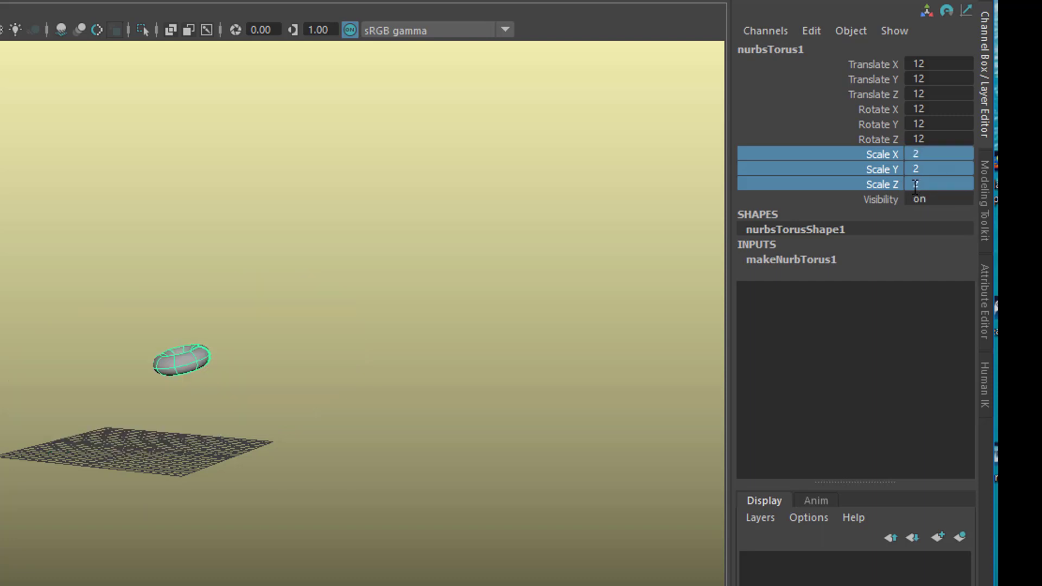
{"action": "type", "text": "2"}
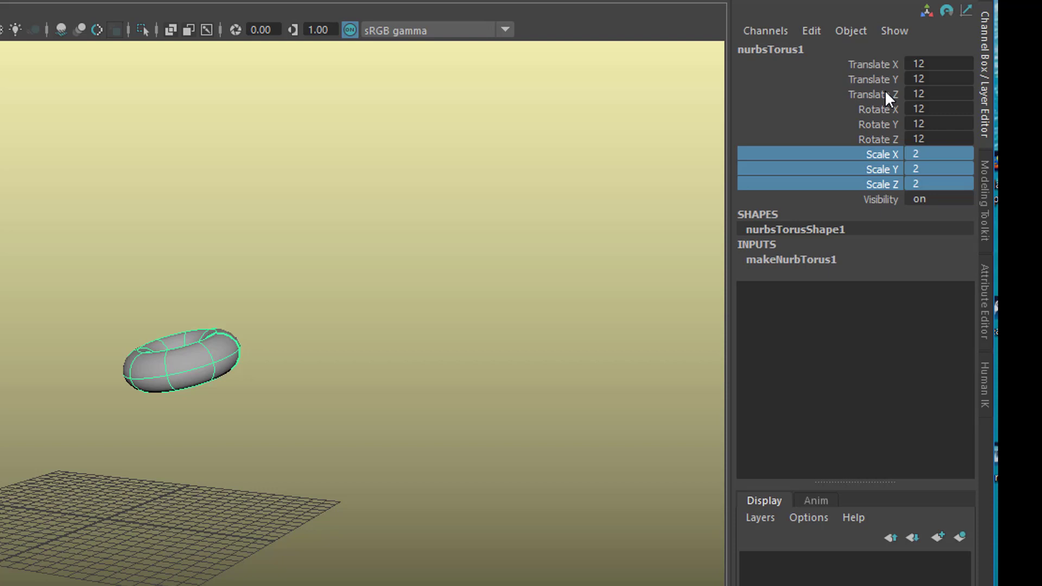
{"action": "mouse_move", "coordinate": [880, 85]}
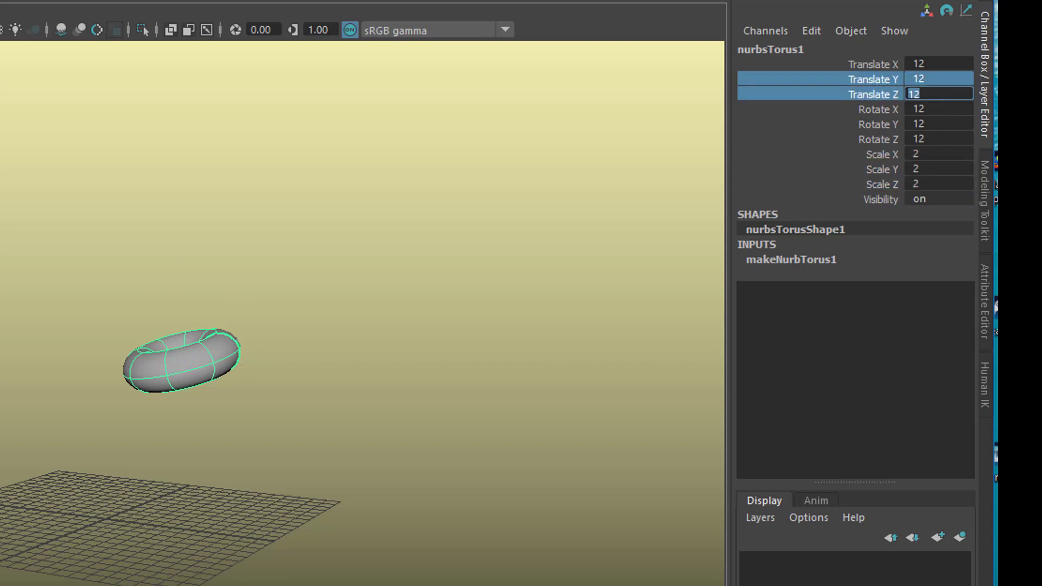
Step: Enter 3 for the selected Translate Y and Z channels, leaving Translate X at 12
{"action": "type", "text": "3"}
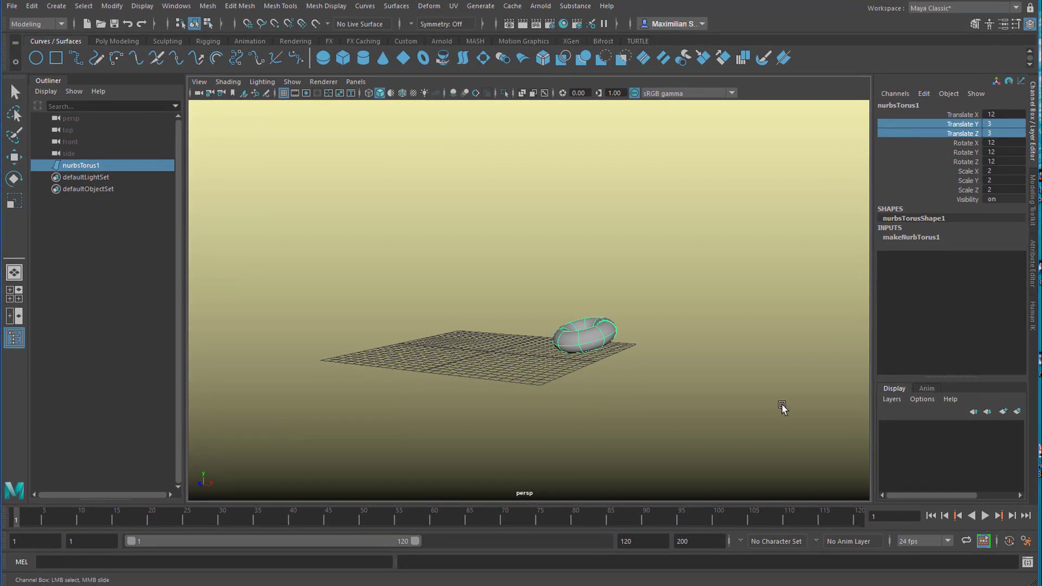
{"action": "mouse_move", "coordinate": [785, 413]}
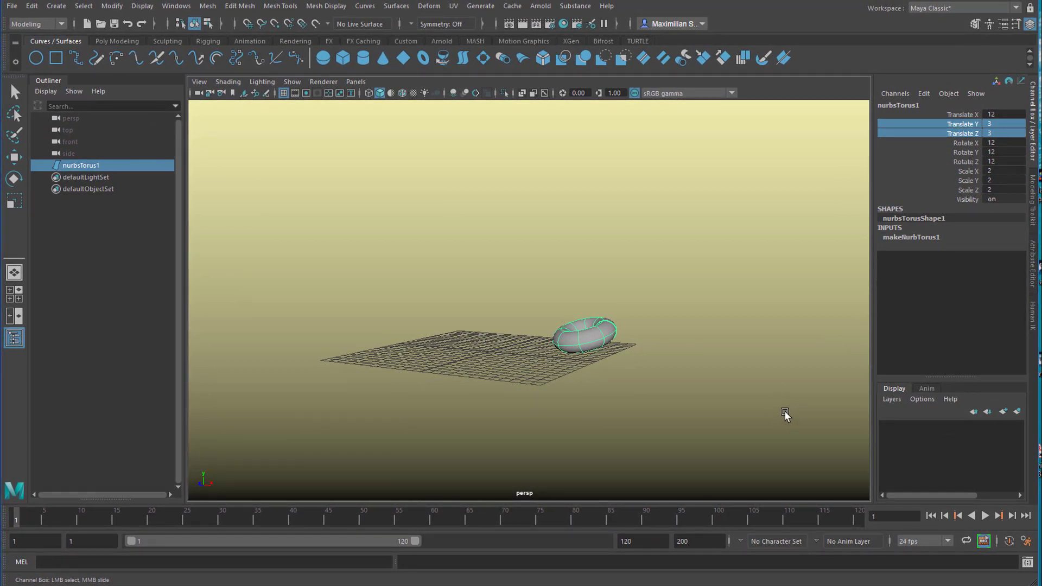